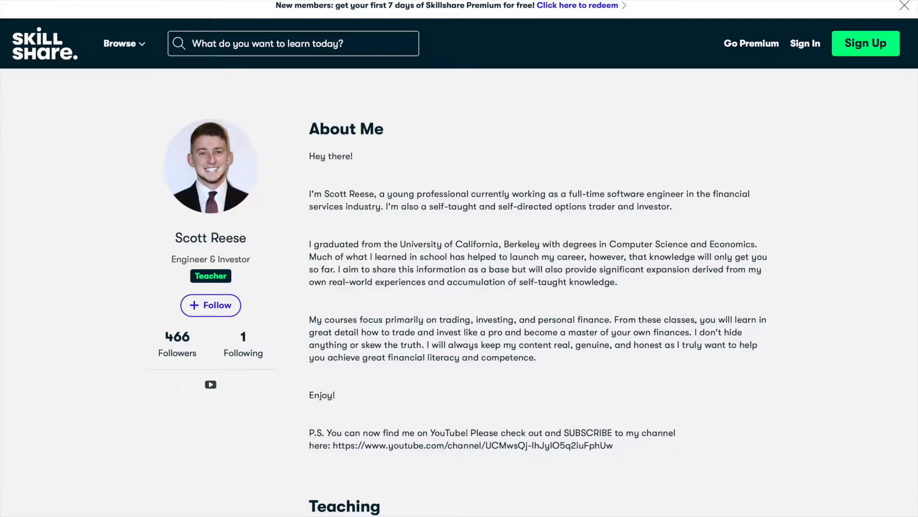
# Scroll down the teacher profile through the trading, investing and programming course cards
pyautogui.scroll(-3)
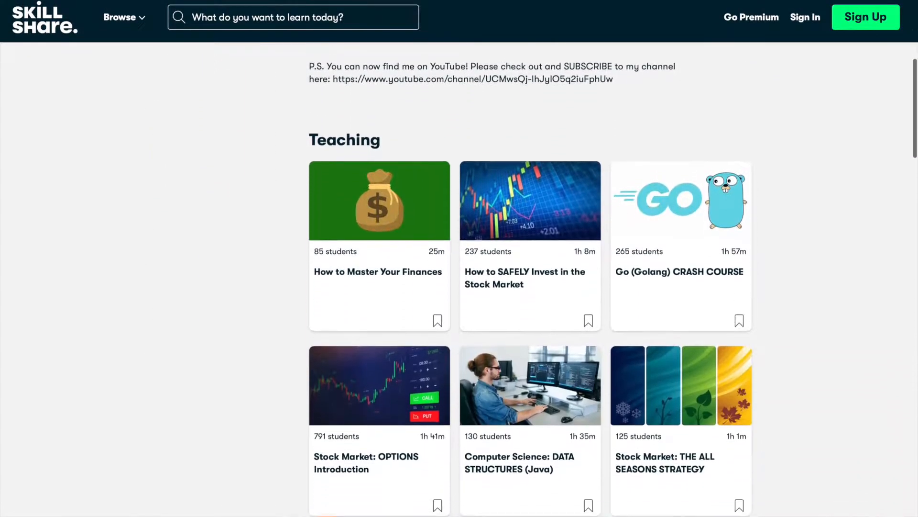
pyautogui.scroll(-3)
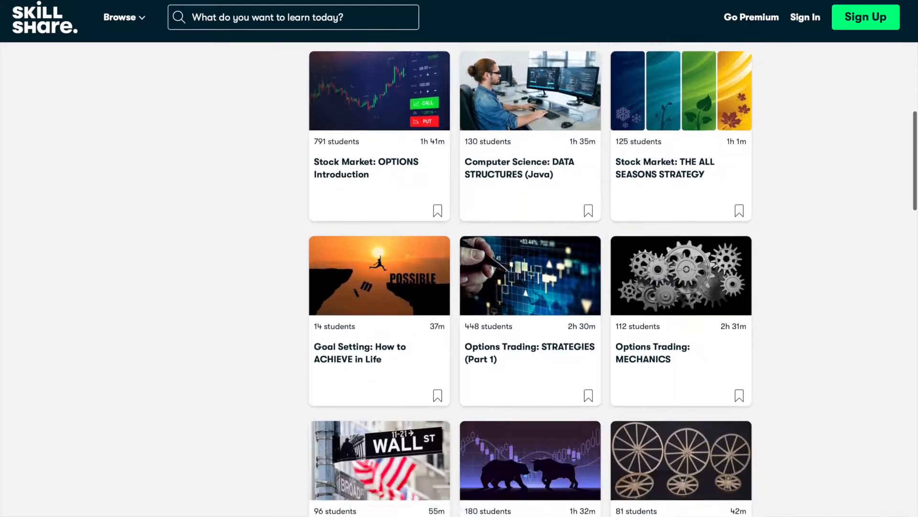
pyautogui.scroll(-3)
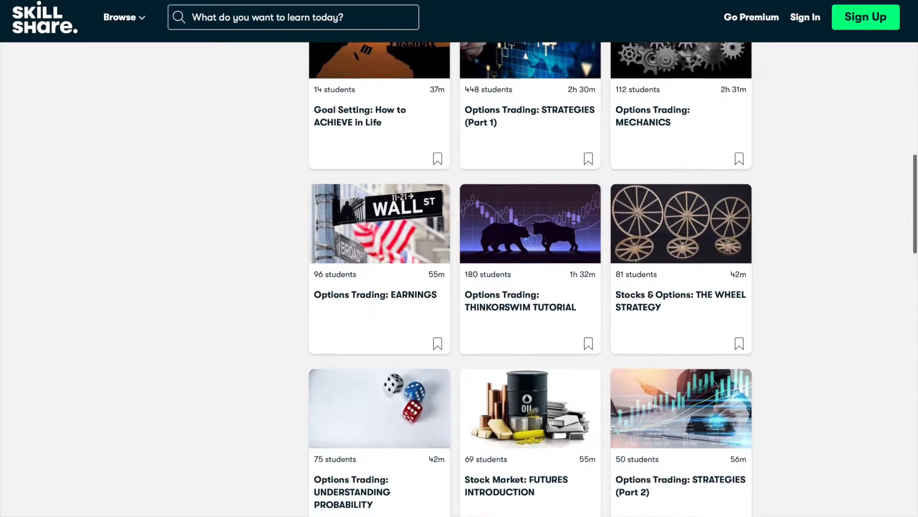
pyautogui.scroll(-3)
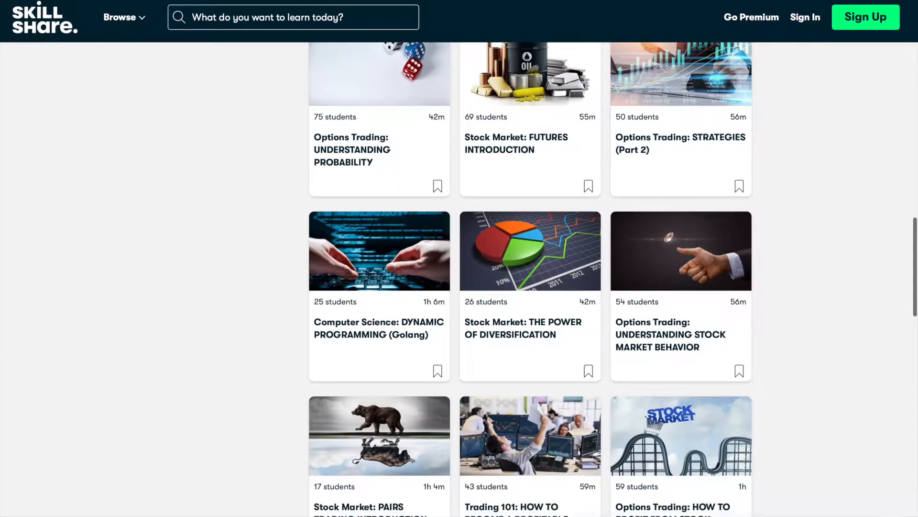
pyautogui.scroll(-3)
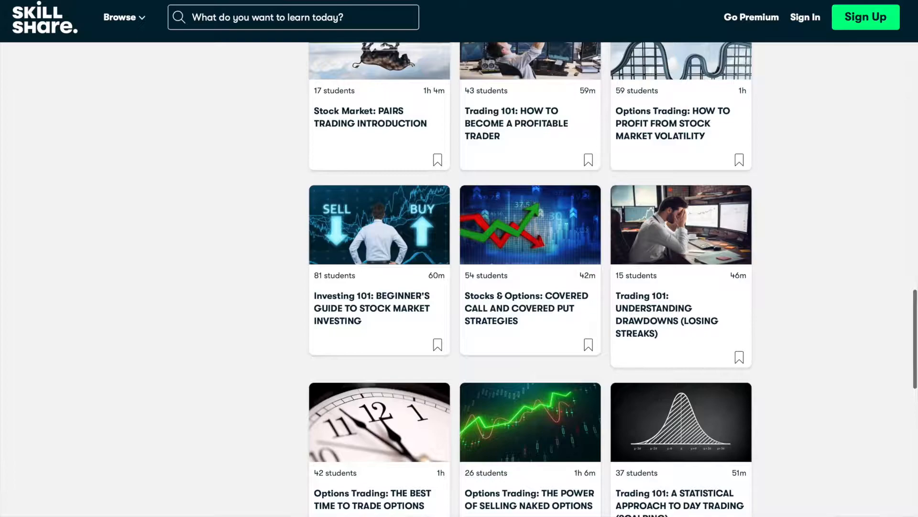
pyautogui.scroll(-3)
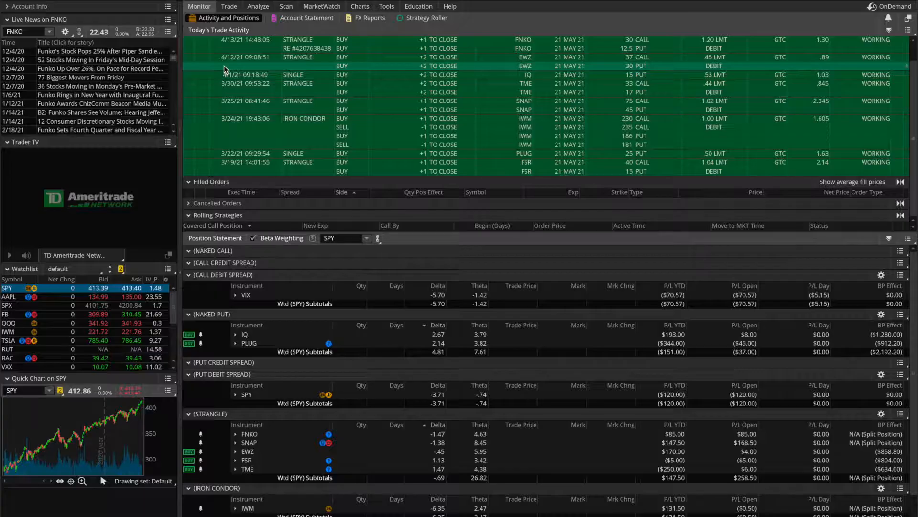
pyautogui.moveTo(395, 307)
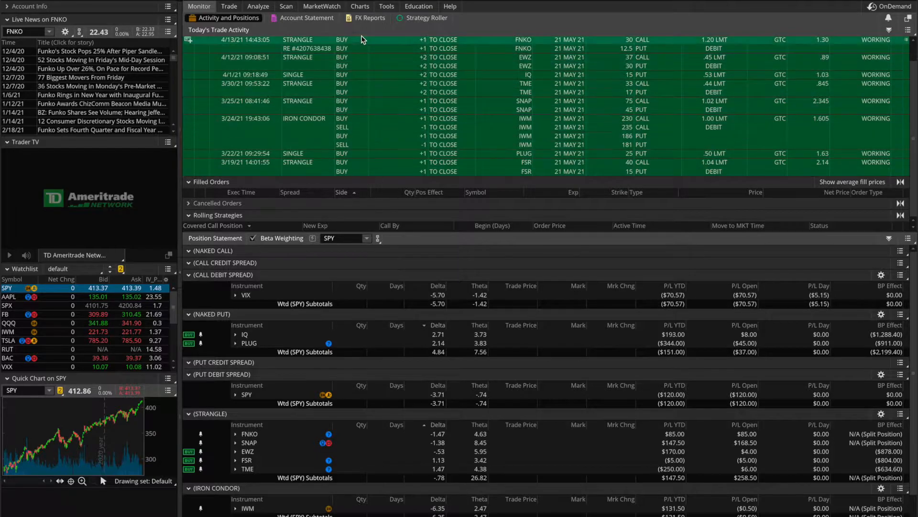
# Show the SPY 1Y 1D chart with its RSI and IV percentile studies
pyautogui.click(359, 6)
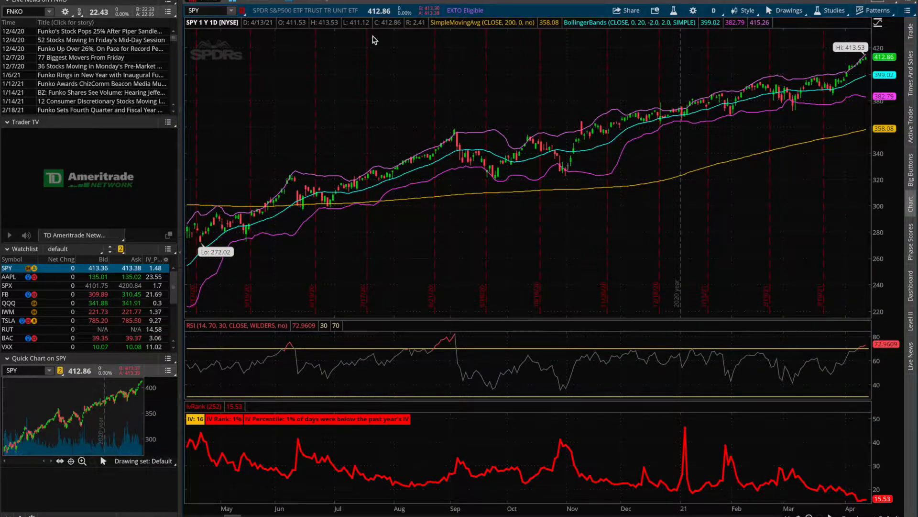
pyautogui.moveTo(465, 458)
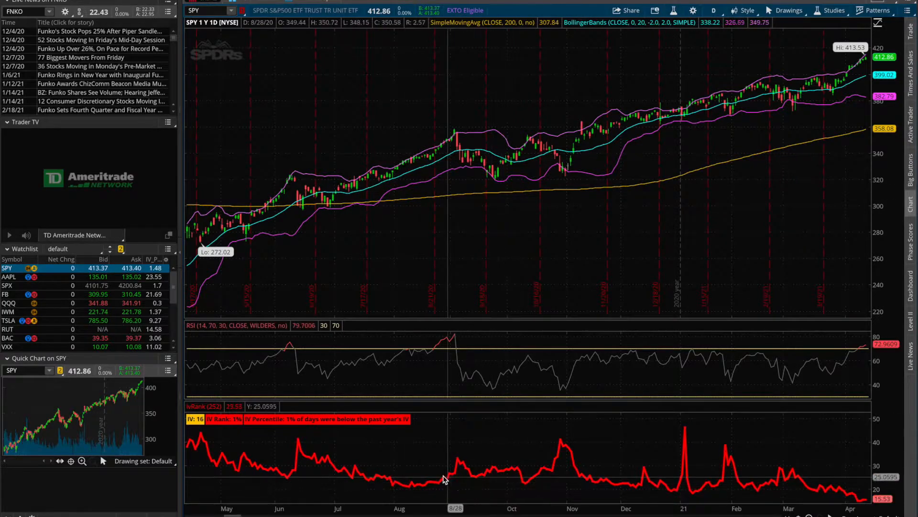
pyautogui.moveTo(661, 467)
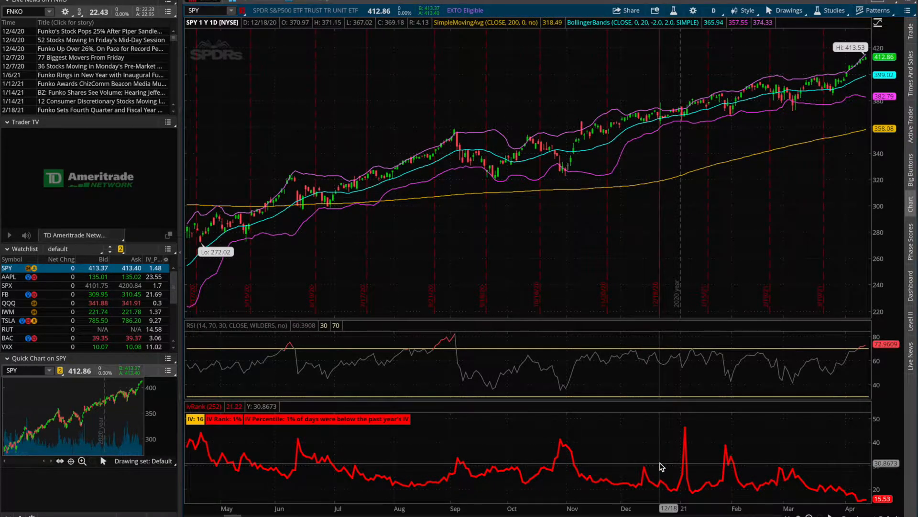
pyautogui.moveTo(514, 190)
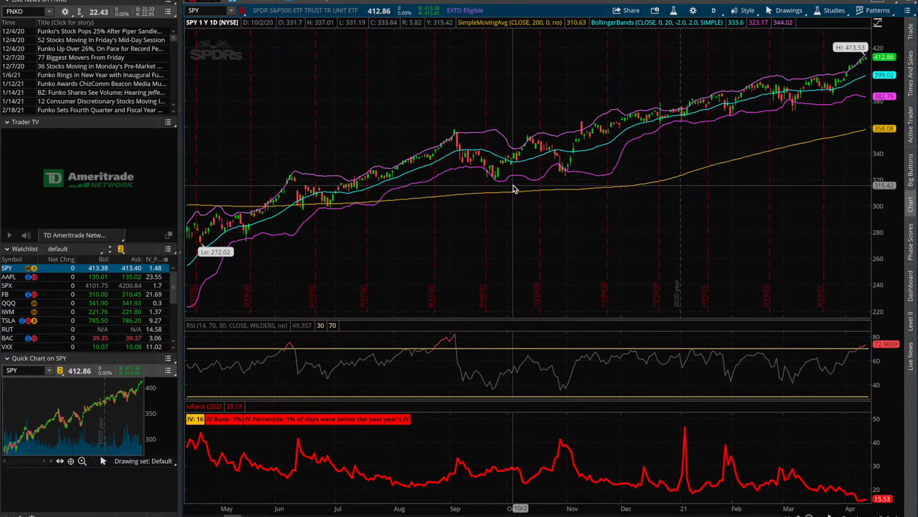
pyautogui.moveTo(528, 474)
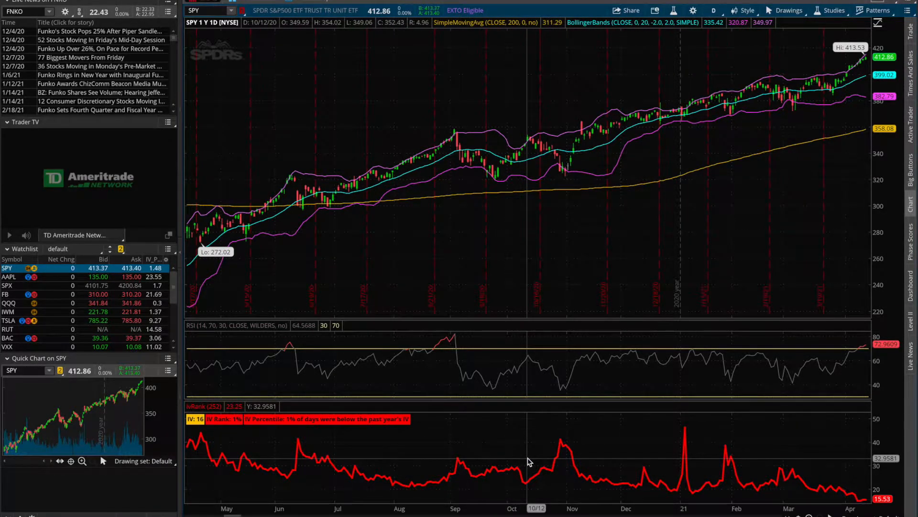
pyautogui.moveTo(480, 471)
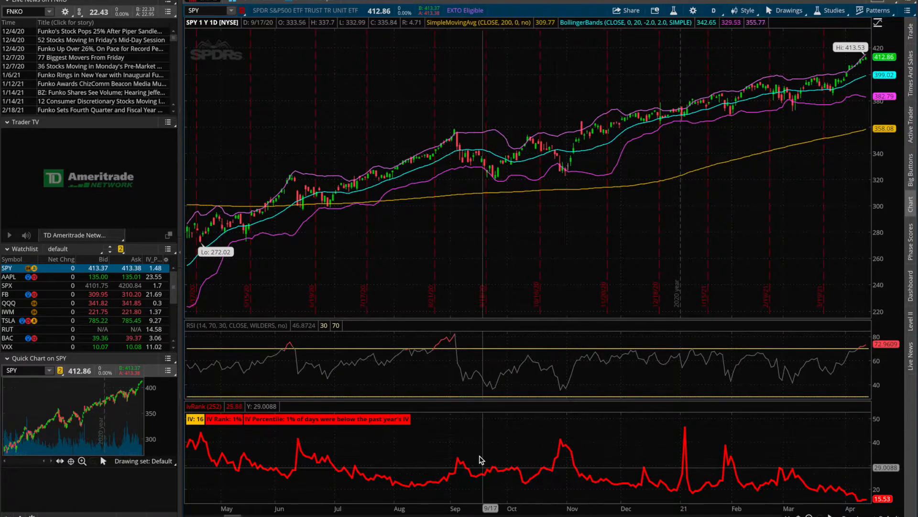
pyautogui.moveTo(530, 475)
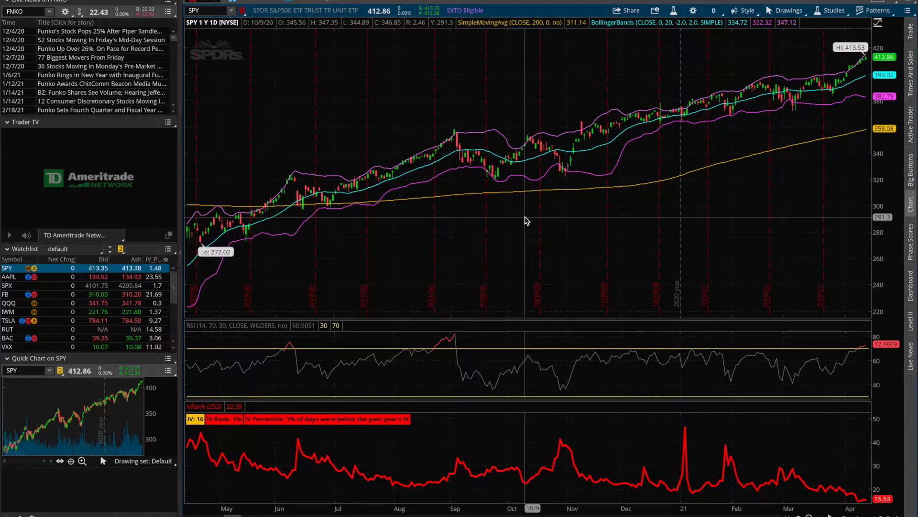
pyautogui.moveTo(555, 357)
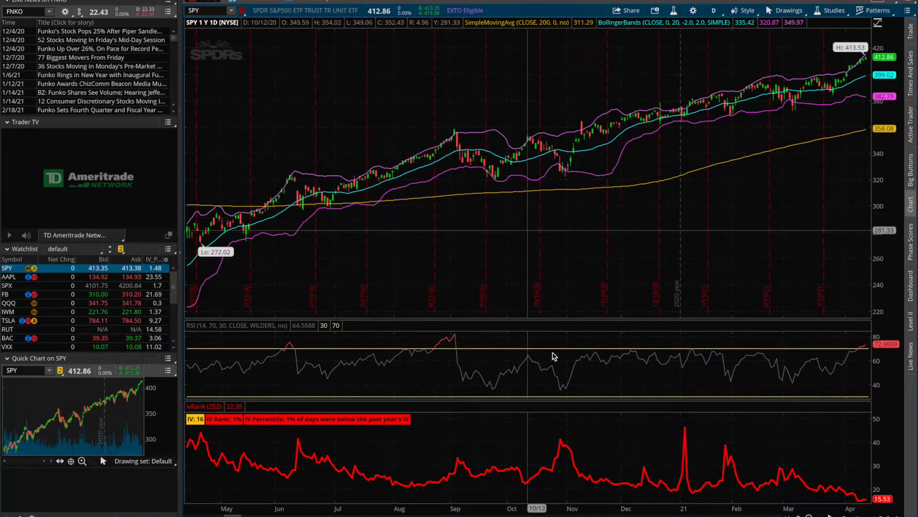
pyautogui.moveTo(559, 459)
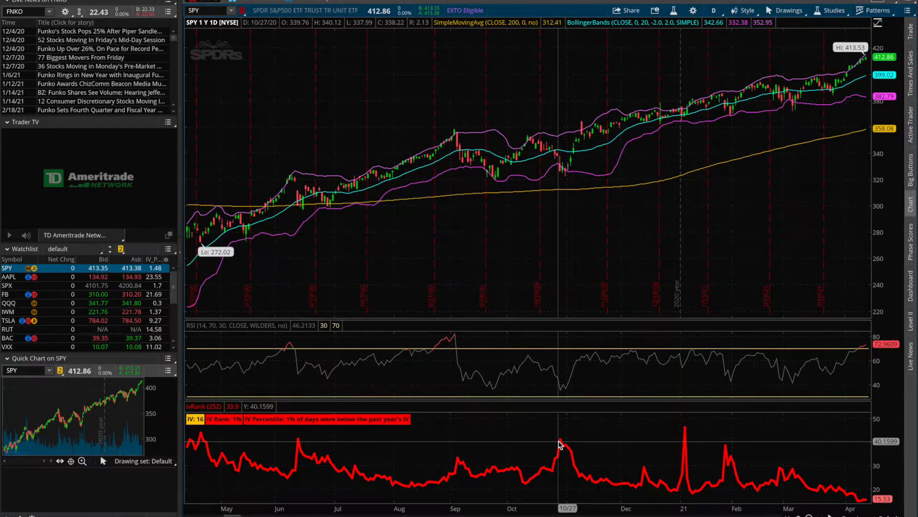
pyautogui.moveTo(590, 472)
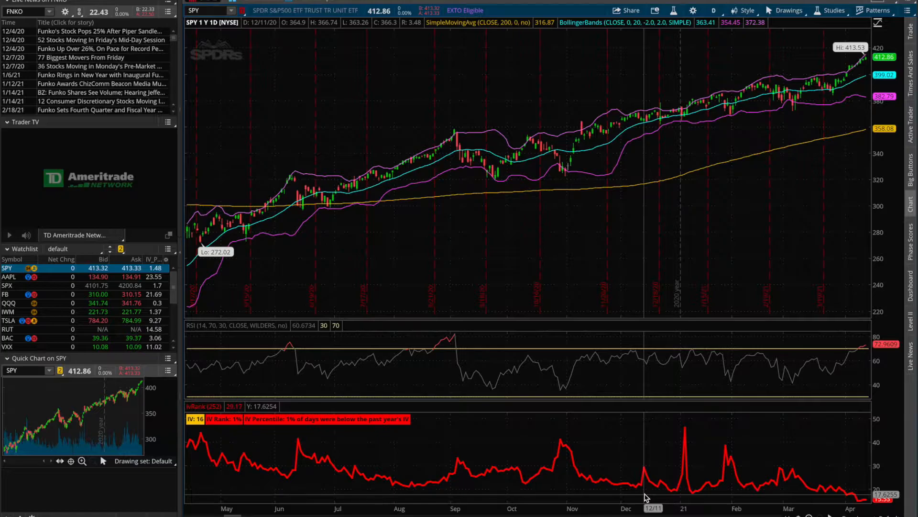
pyautogui.moveTo(426, 242)
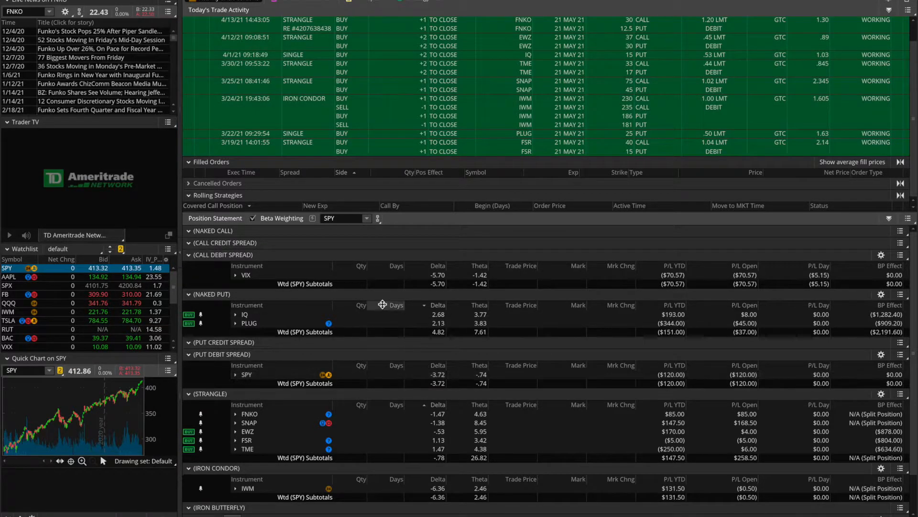
pyautogui.moveTo(305, 434)
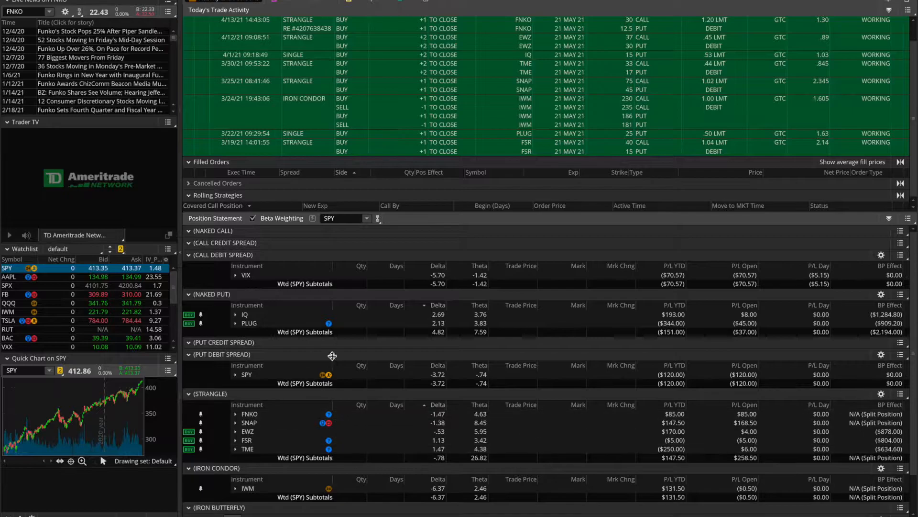
pyautogui.moveTo(412, 325)
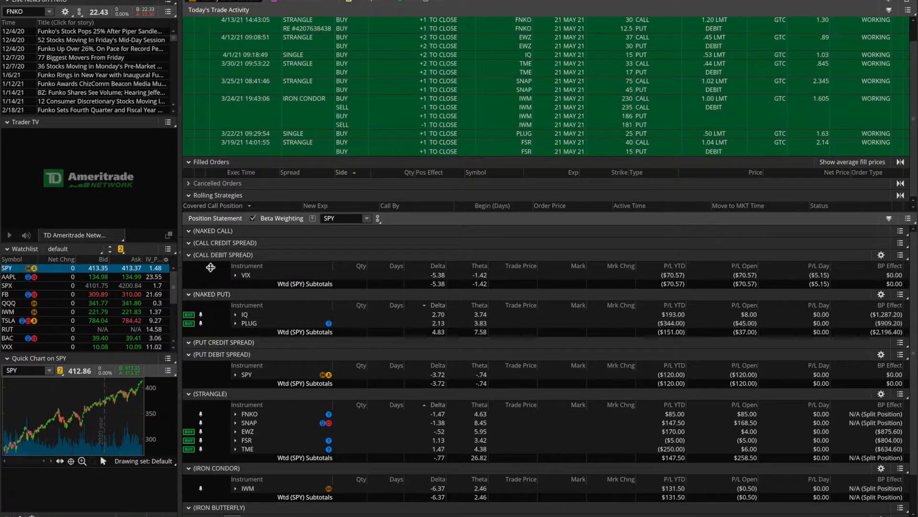
pyautogui.moveTo(226, 297)
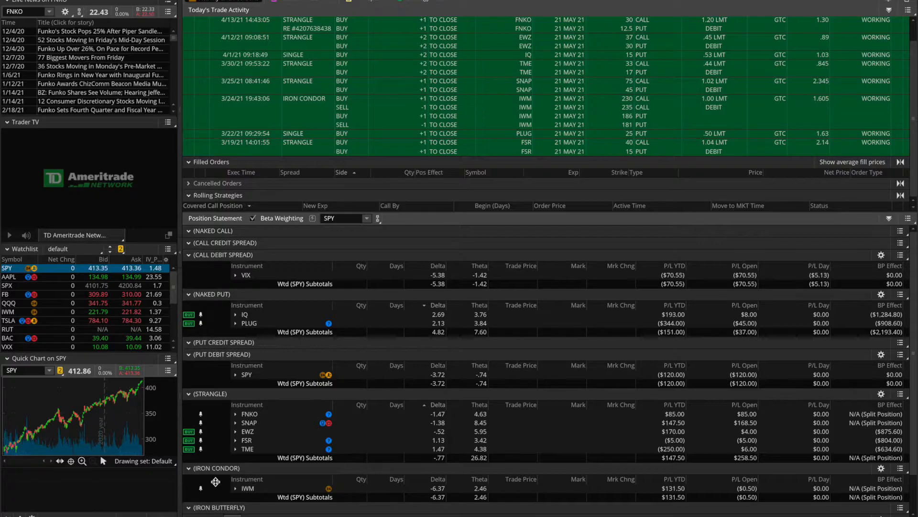
pyautogui.moveTo(214, 455)
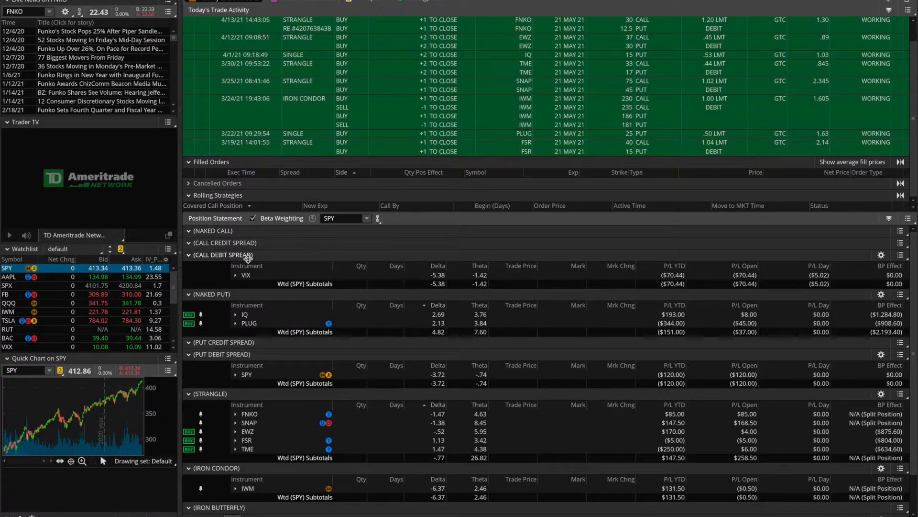
pyautogui.moveTo(247, 291)
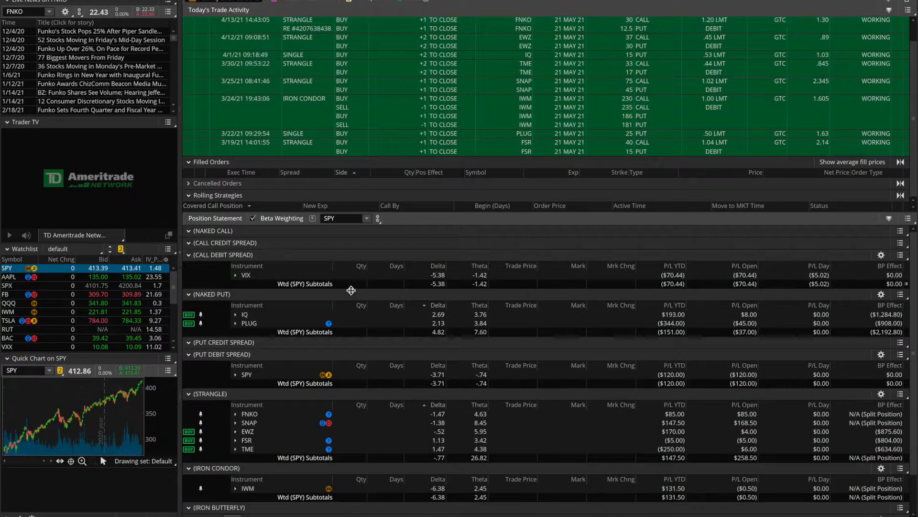
pyautogui.moveTo(353, 453)
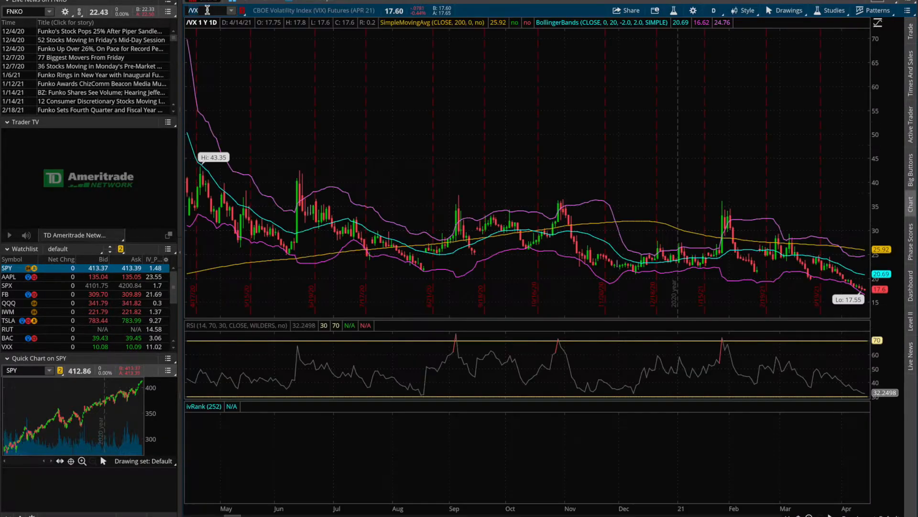
# Switch the chart symbol to /VX to view its 1Y 1D futures chart
pyautogui.click(209, 10)
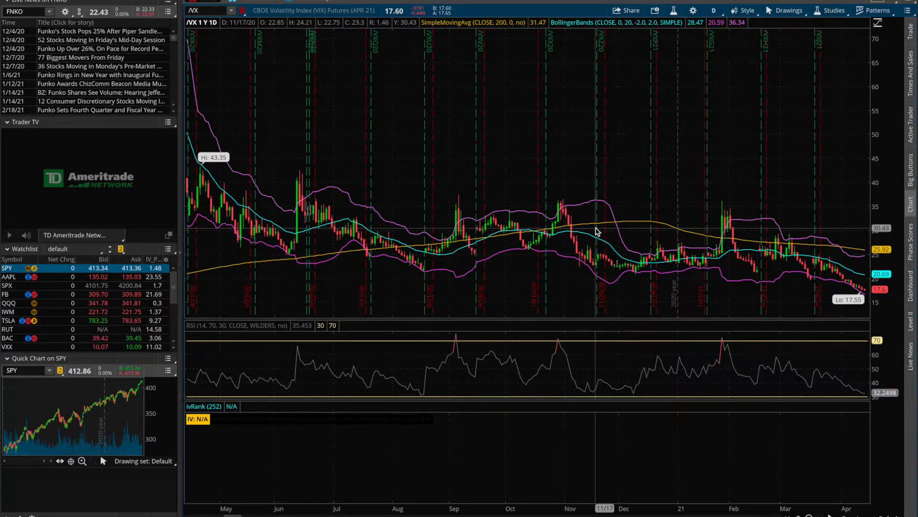
pyautogui.moveTo(768, 263)
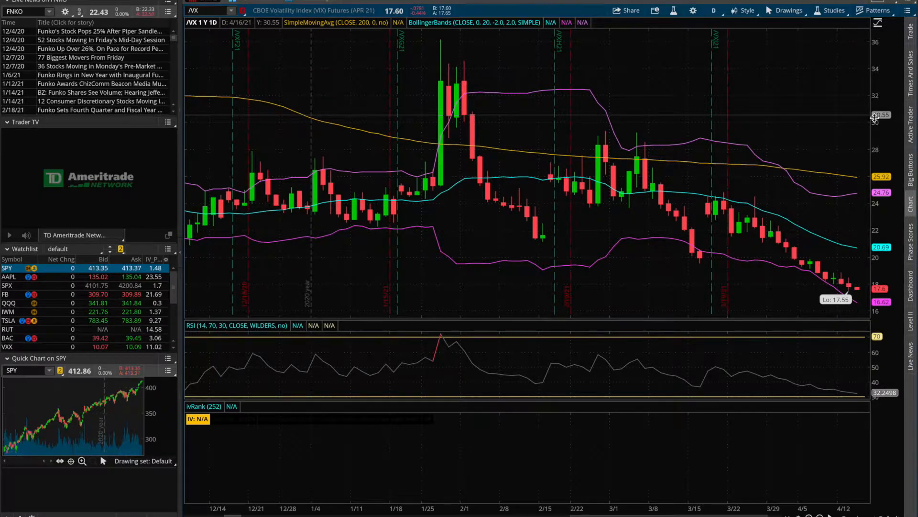
pyautogui.moveTo(791, 257)
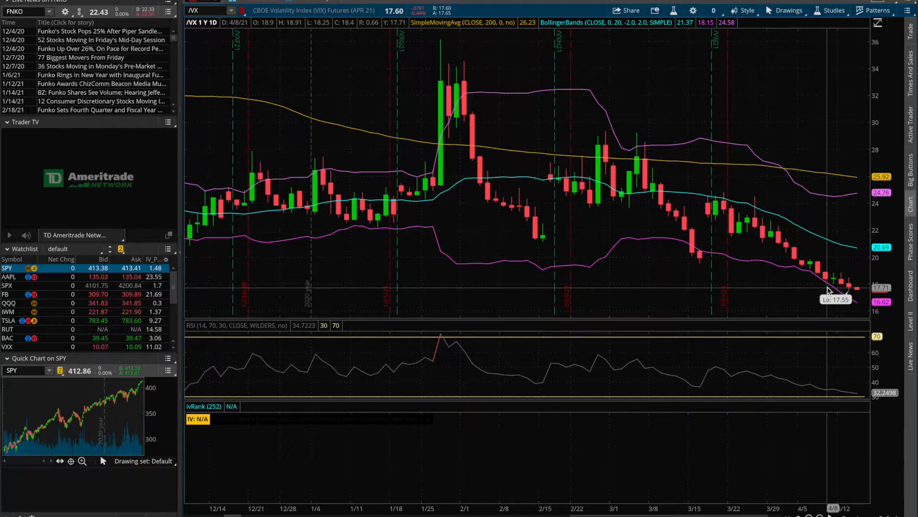
pyautogui.moveTo(838, 283)
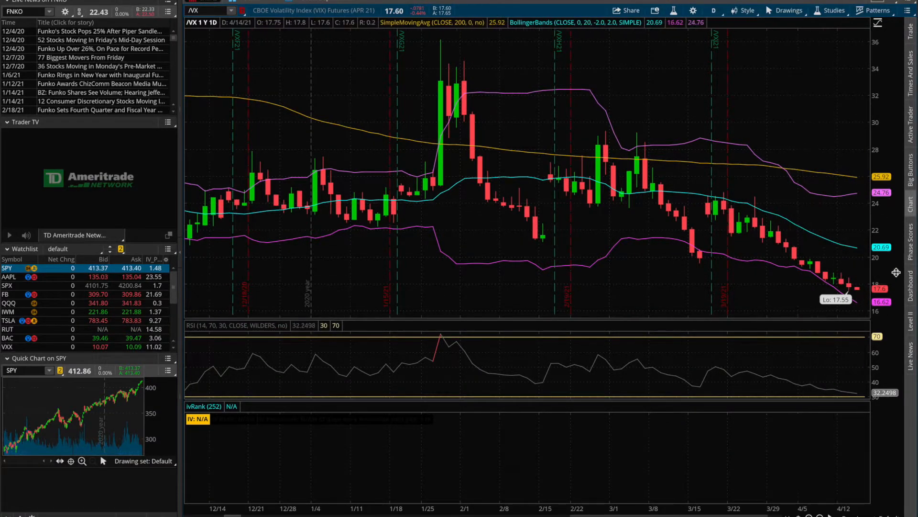
pyautogui.moveTo(811, 283)
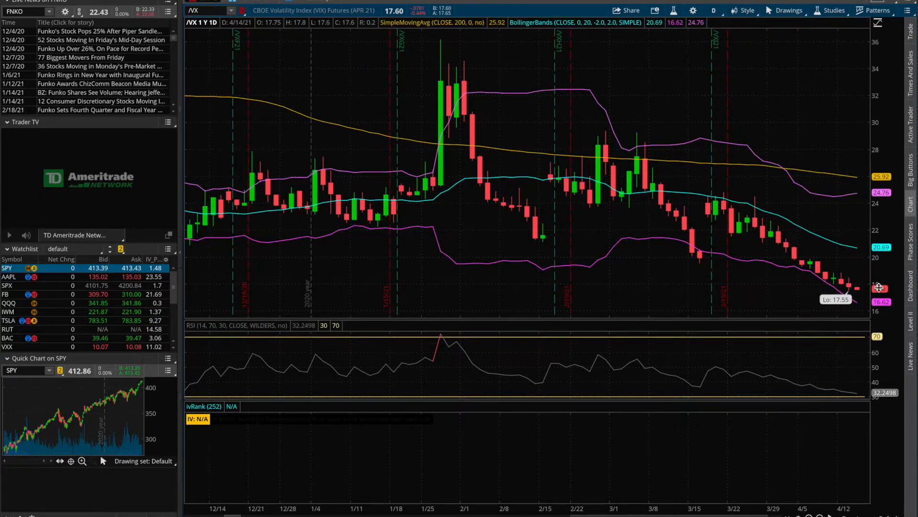
pyautogui.moveTo(834, 288)
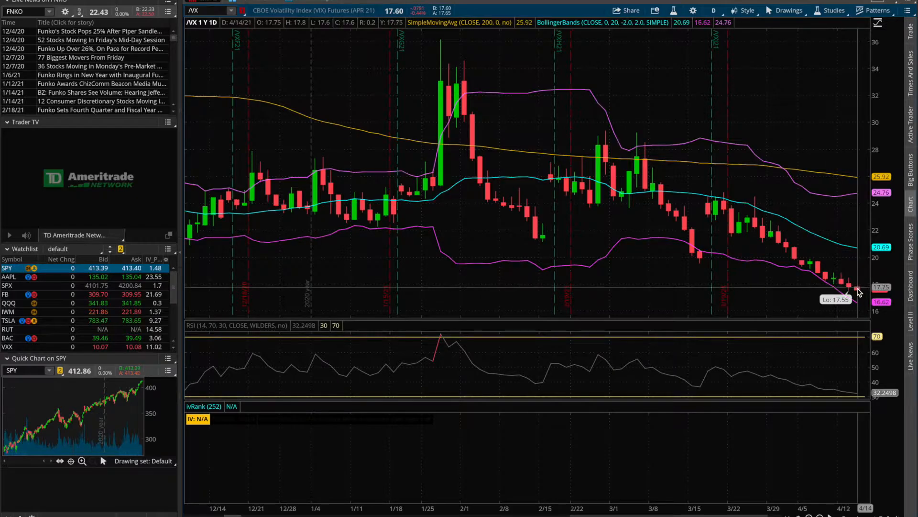
pyautogui.moveTo(866, 245)
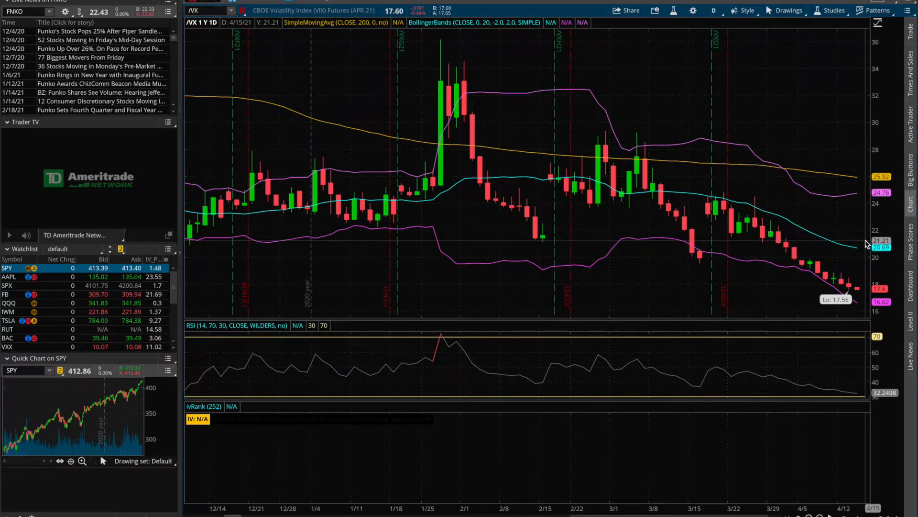
pyautogui.moveTo(321, 53)
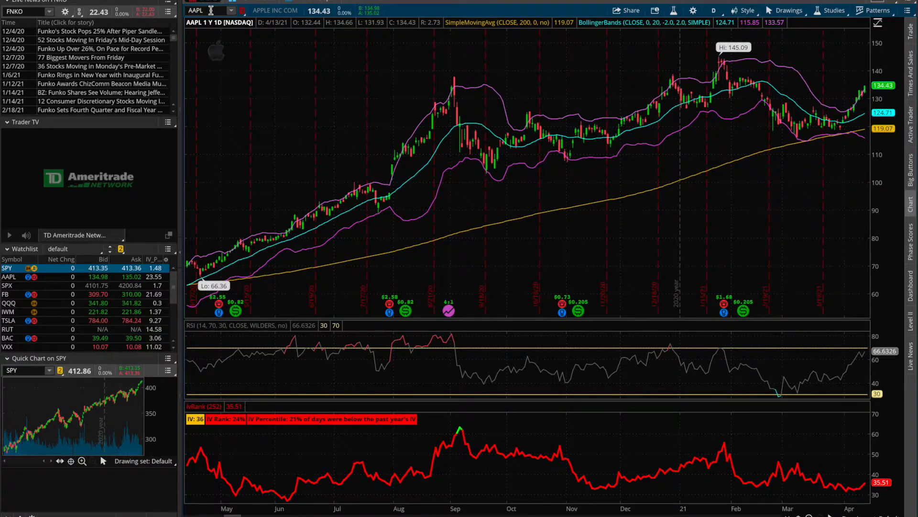
pyautogui.moveTo(502, 194)
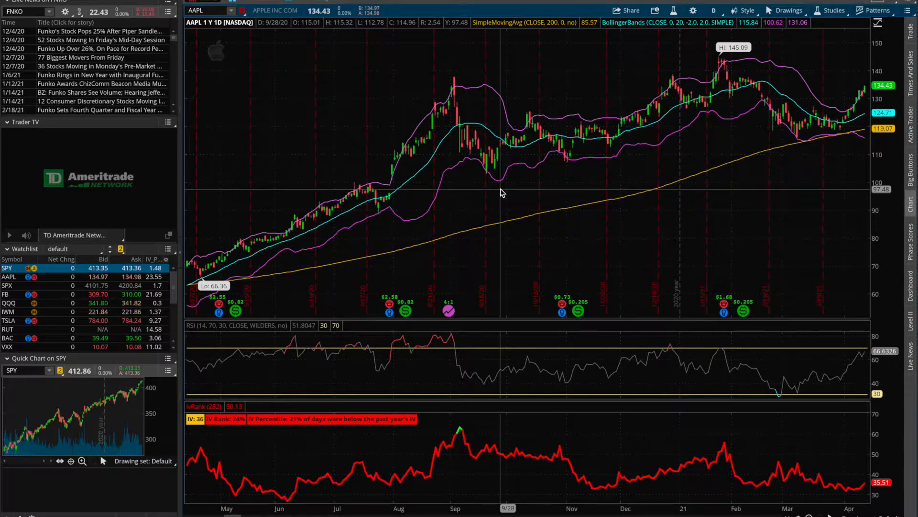
pyautogui.moveTo(840, 466)
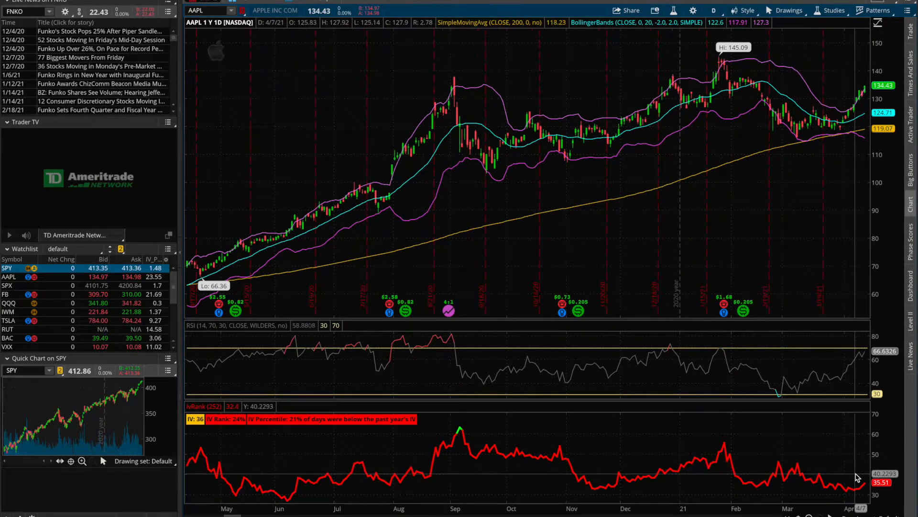
pyautogui.moveTo(862, 487)
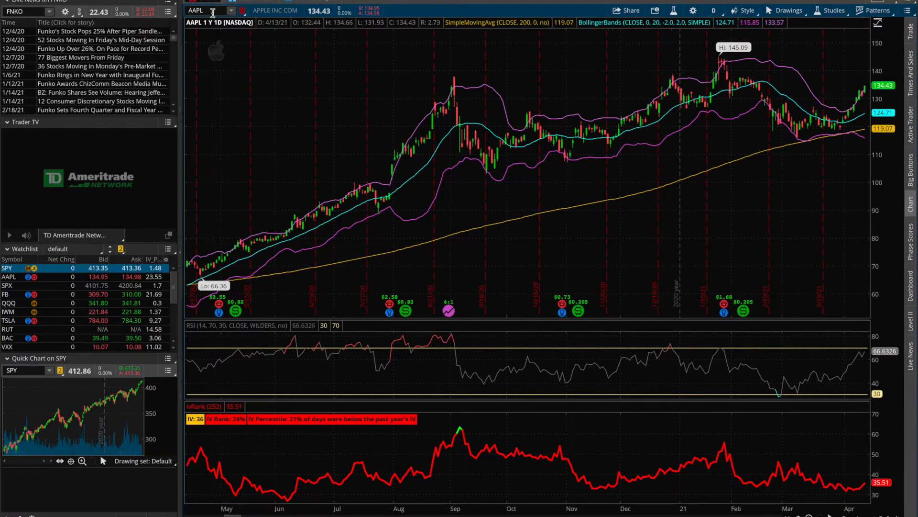
# Change the chart symbol to TWTR to view its 1Y 1D price and IV chart
pyautogui.write('TWT')
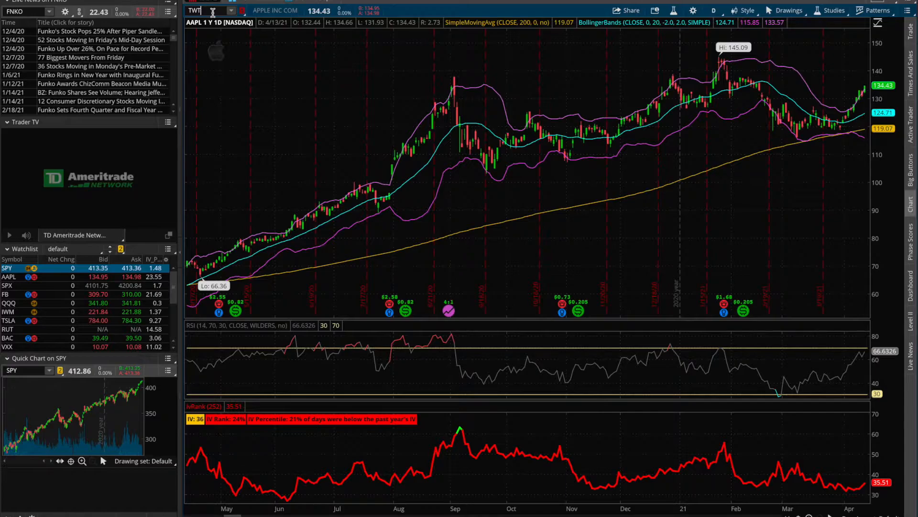
pyautogui.write('TWTR')
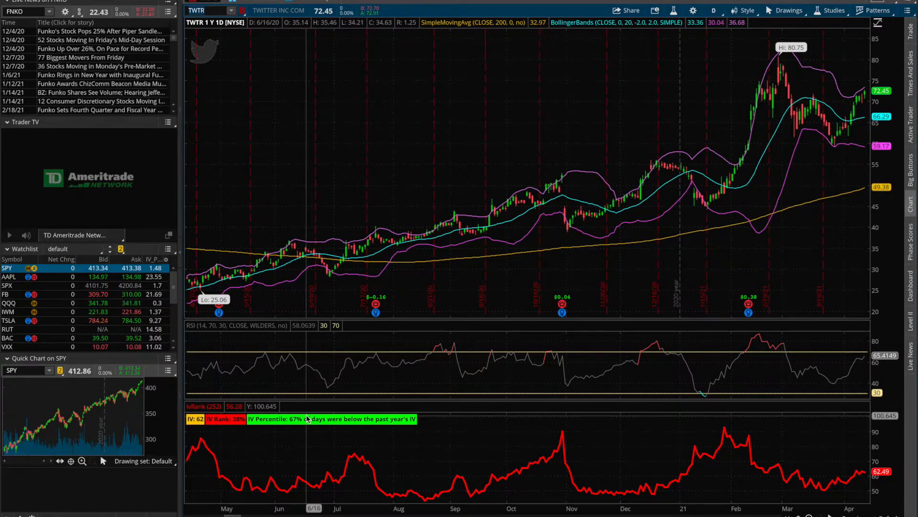
pyautogui.moveTo(830, 476)
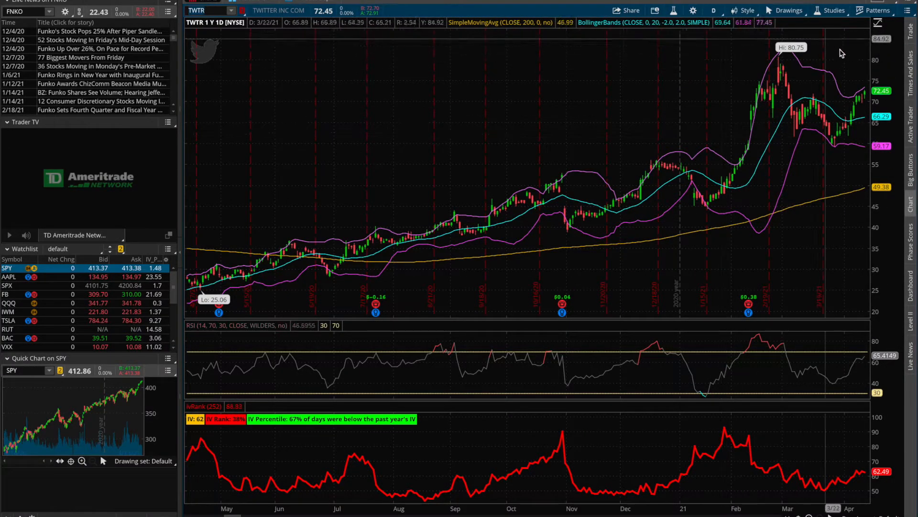
pyautogui.moveTo(794, 132)
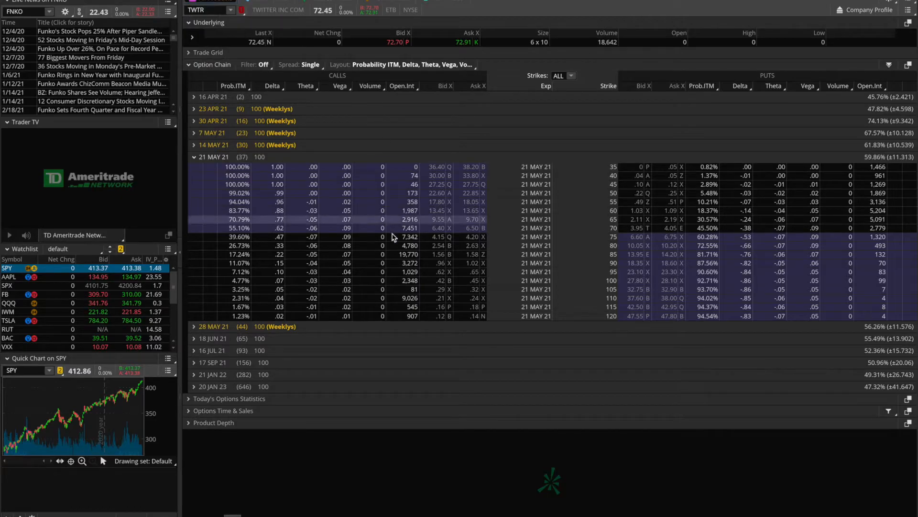
pyautogui.moveTo(434, 278)
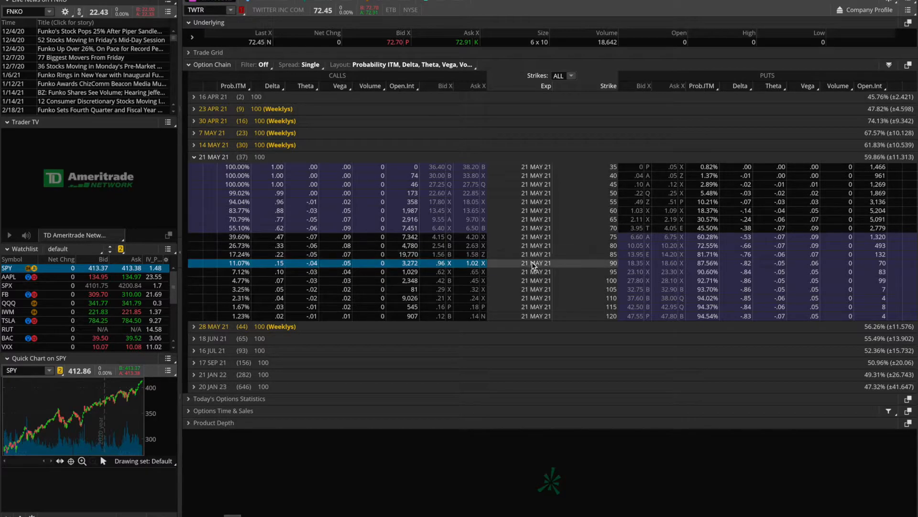
pyautogui.moveTo(583, 271)
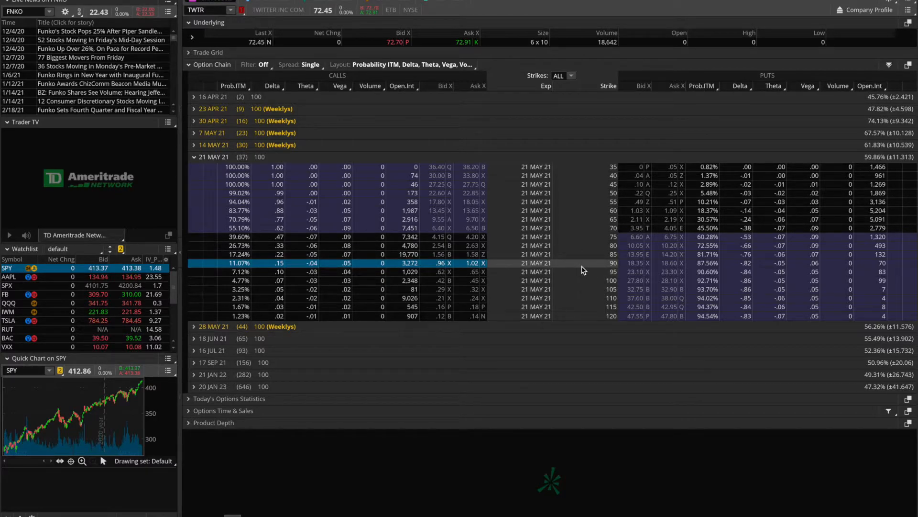
pyautogui.moveTo(615, 262)
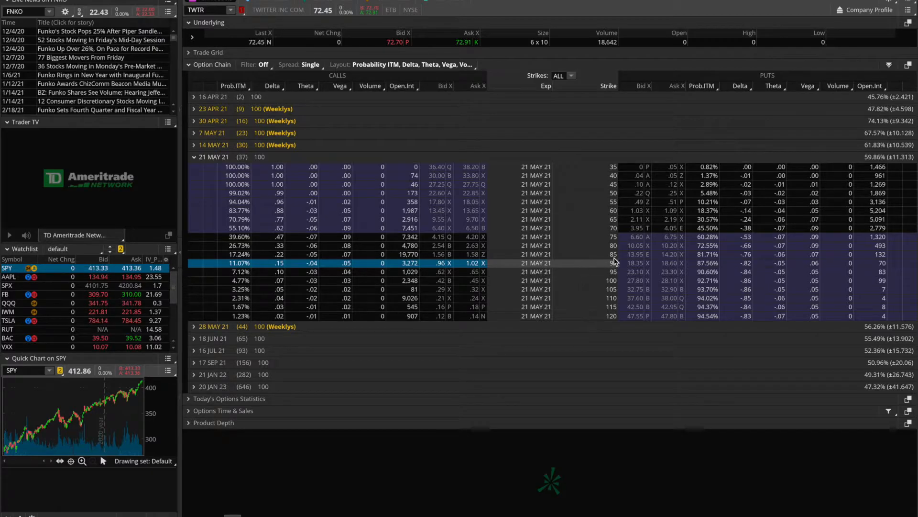
pyautogui.moveTo(707, 216)
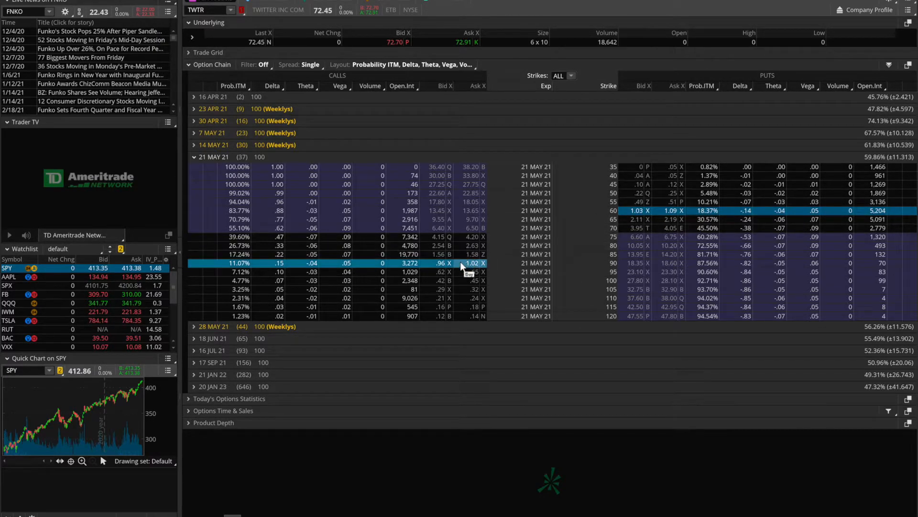
pyautogui.moveTo(617, 202)
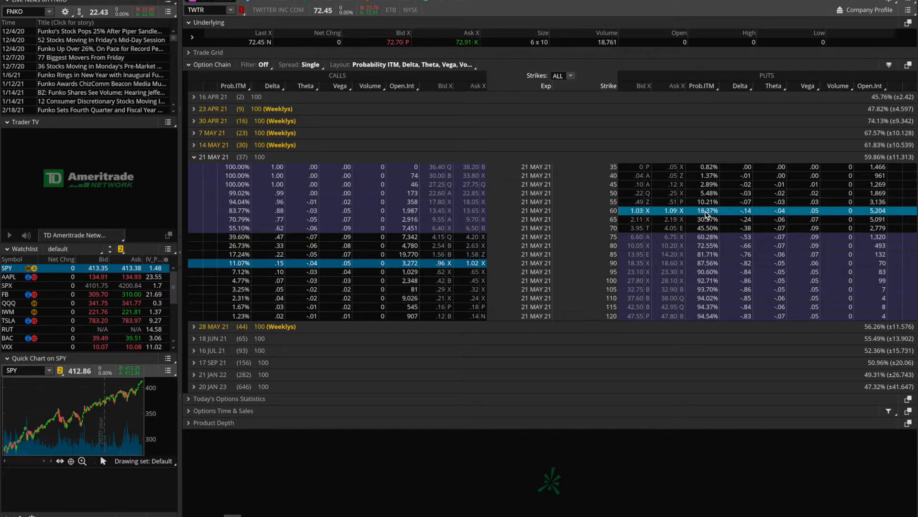
# Sell one TWTR 21 May strangle and move its put leg to the 60 strike for a 2.05 credit
pyautogui.rightClick(240, 263)
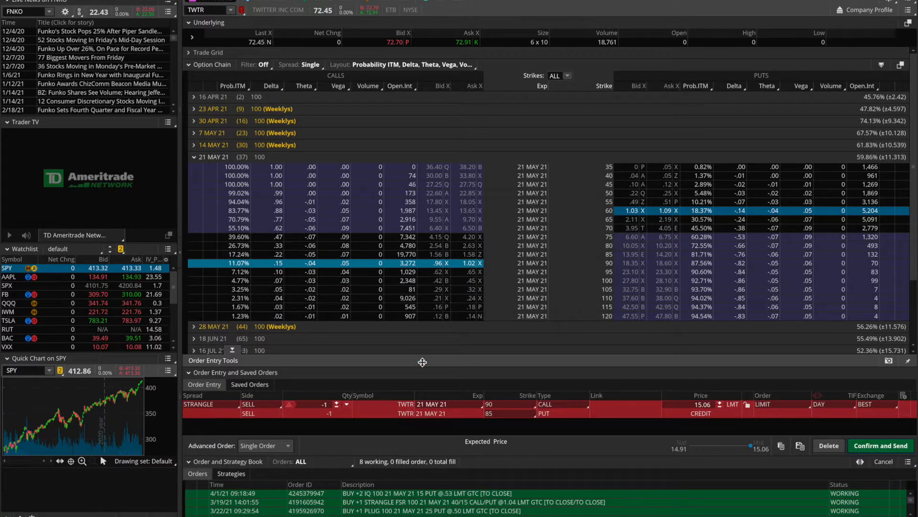
pyautogui.click(499, 413)
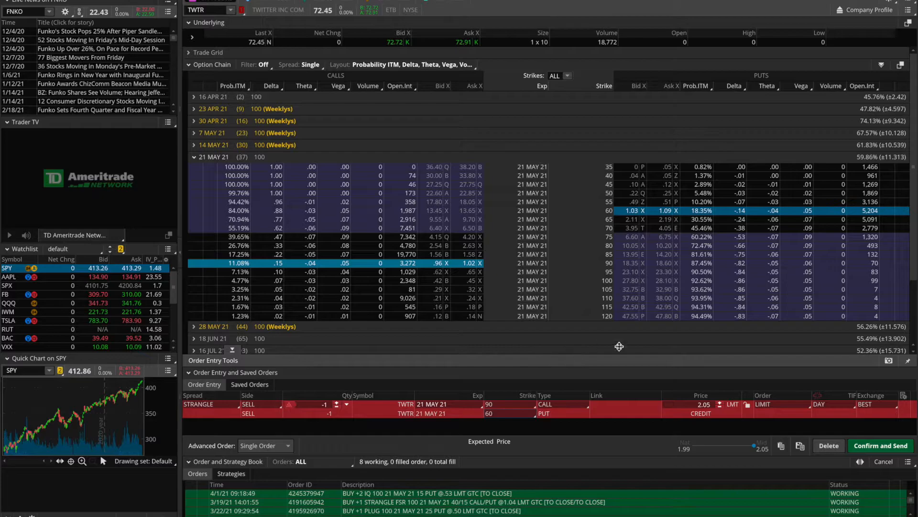
pyautogui.moveTo(710, 426)
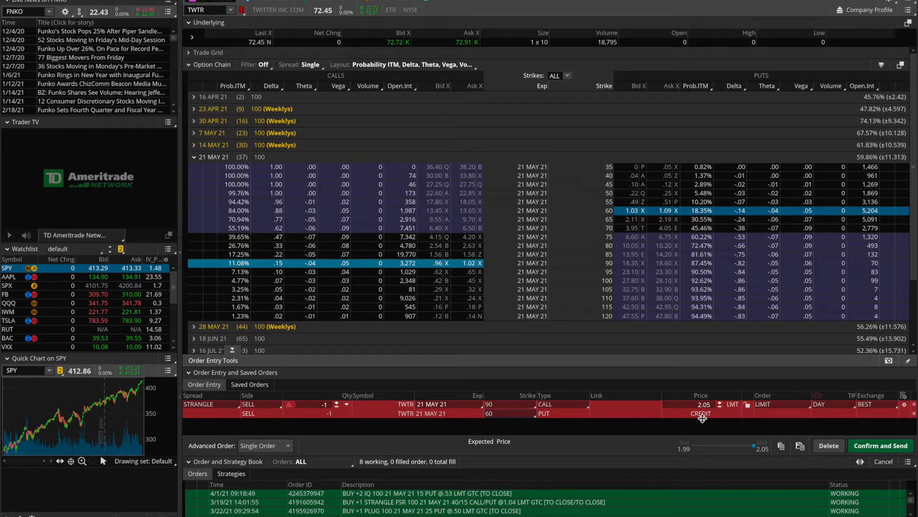
pyautogui.moveTo(680, 410)
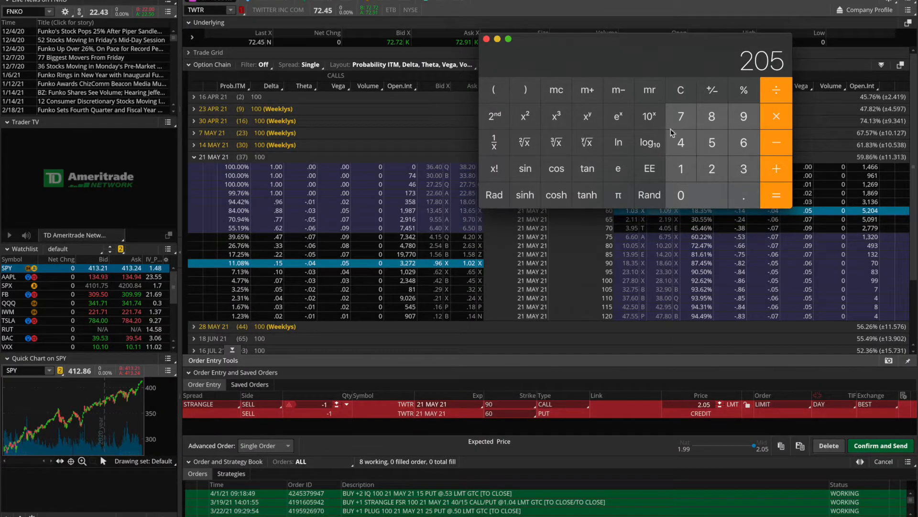
# Multiply the 205 credit to 410 and 615 in Calculator, then close it
pyautogui.moveTo(636, 39); pyautogui.dragTo(454, 136)
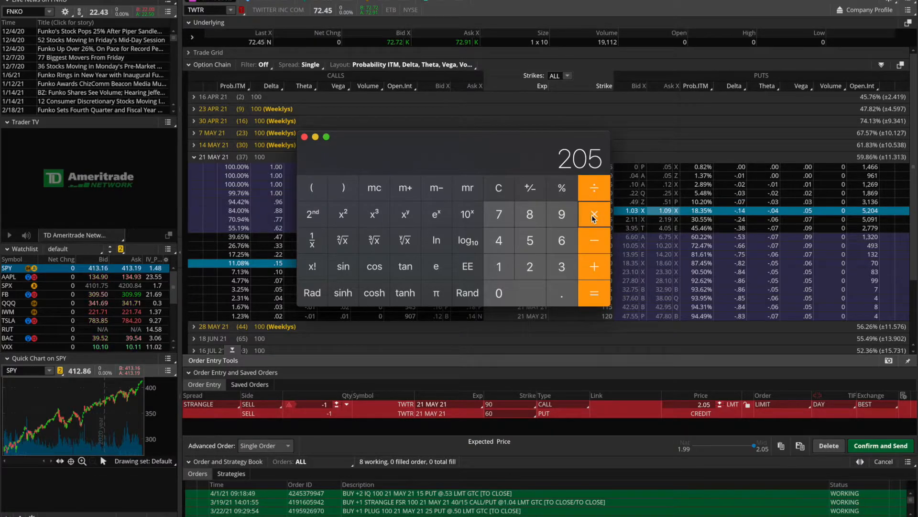
pyautogui.click(595, 214)
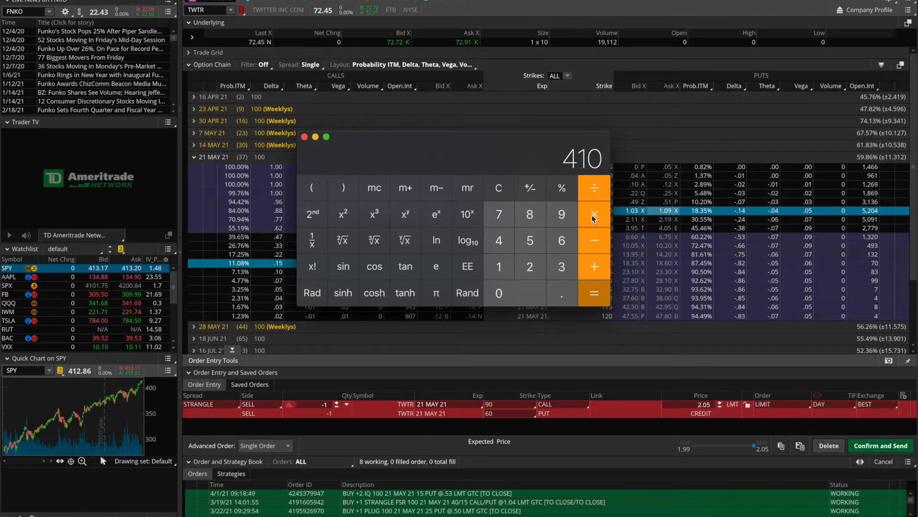
pyautogui.click(498, 188)
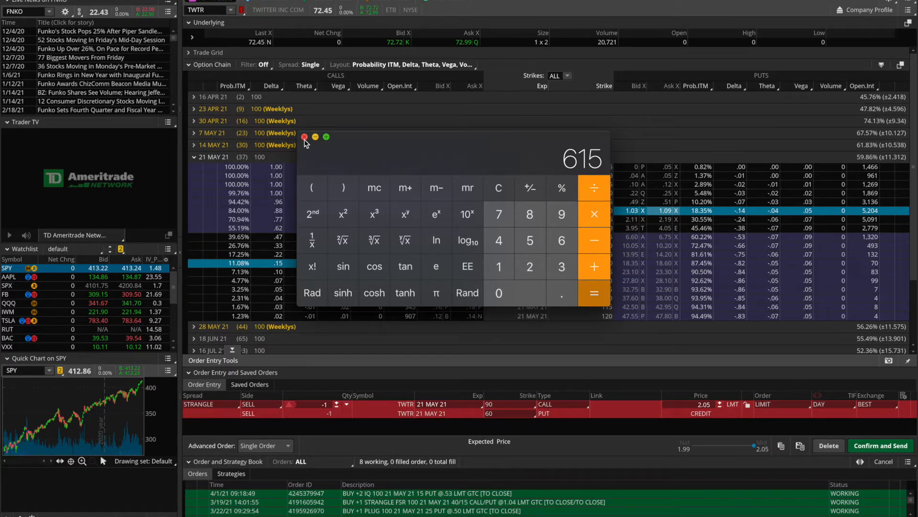
pyautogui.click(304, 138)
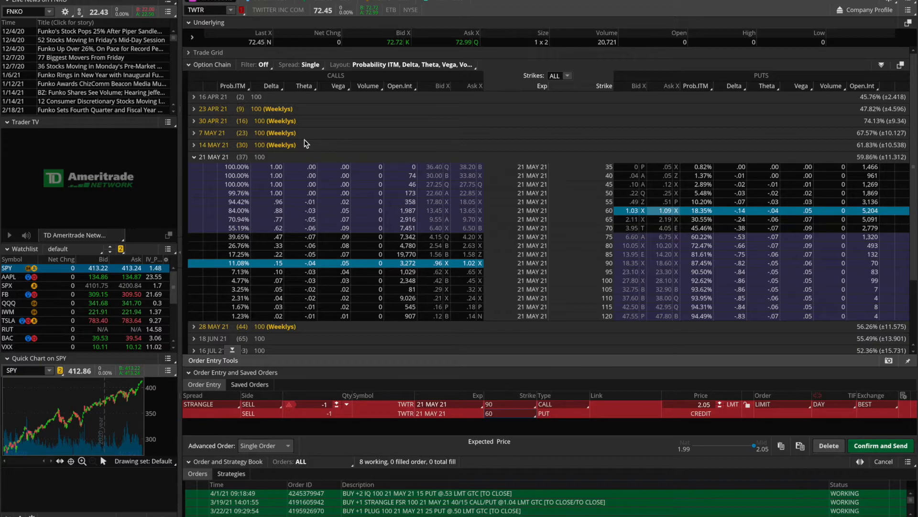
pyautogui.moveTo(564, 390)
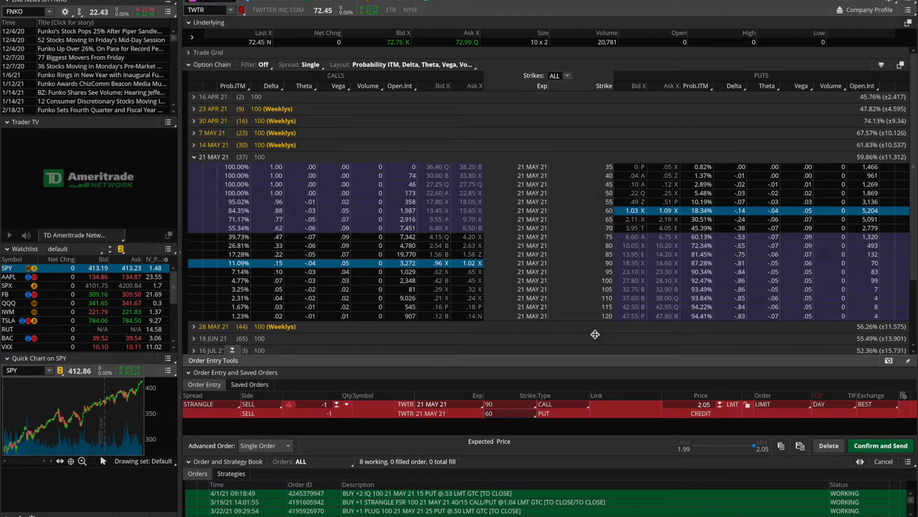
pyautogui.moveTo(623, 451)
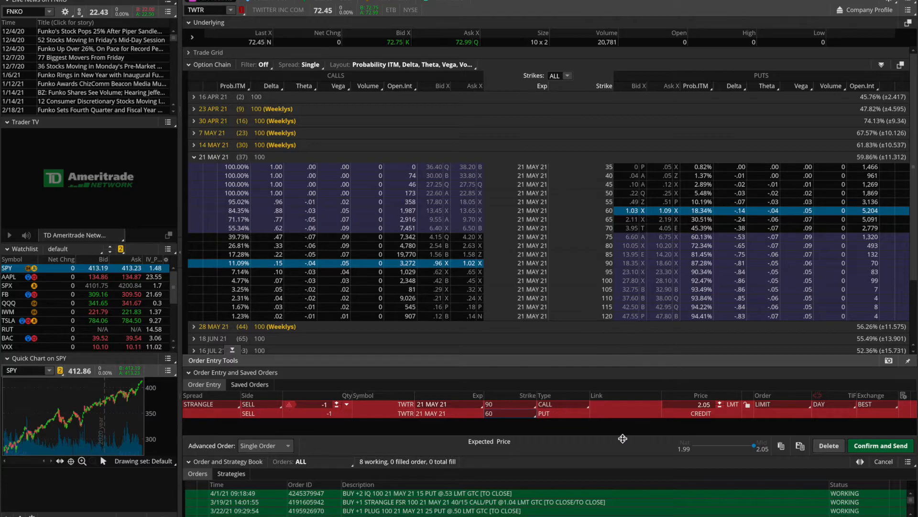
pyautogui.moveTo(623, 433)
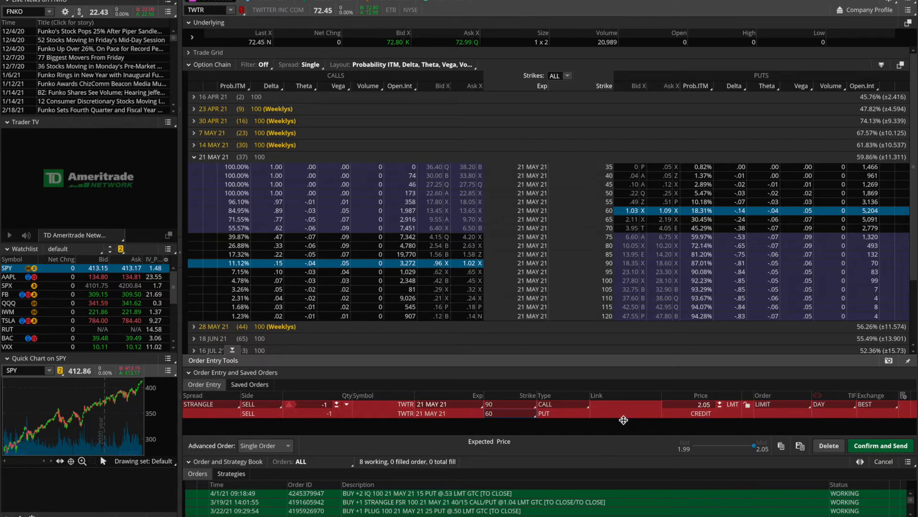
pyautogui.moveTo(646, 395)
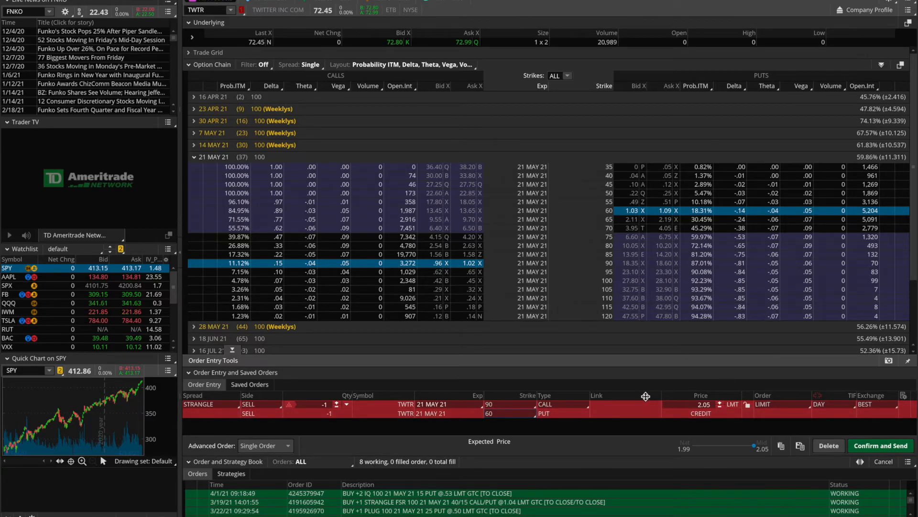